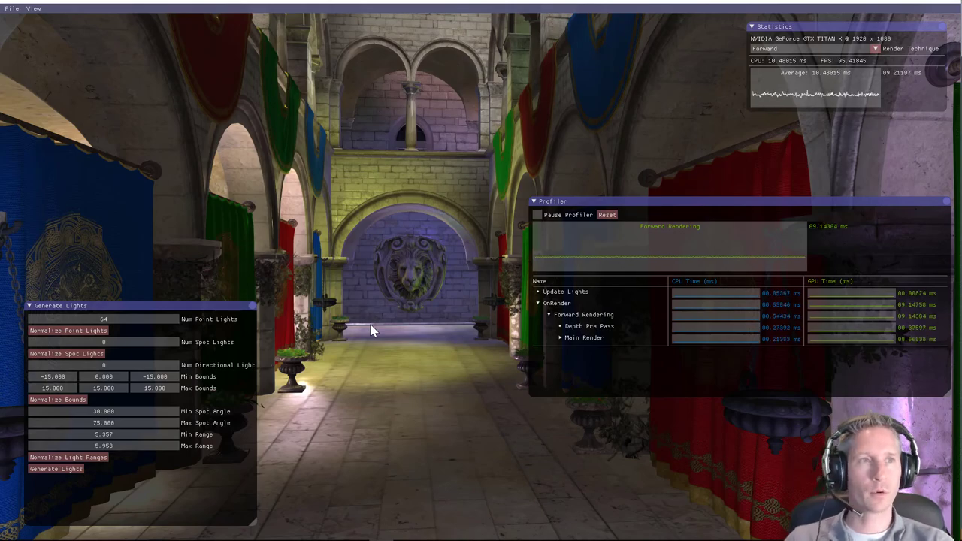
# - Raise Num Point Lights to roughly 256, normalize the bounds and regenerate the coloured point lights
pyautogui.click(55, 469)
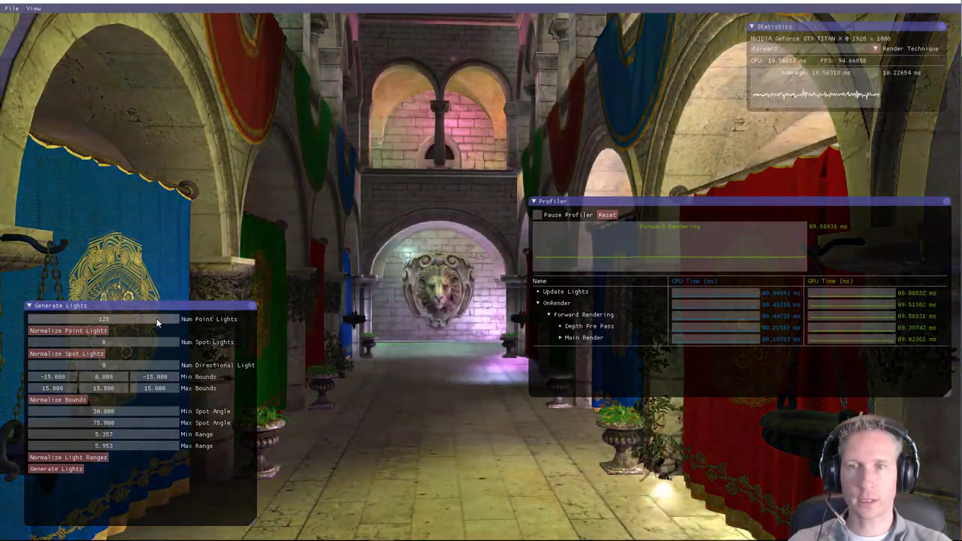
pyautogui.click(55, 468)
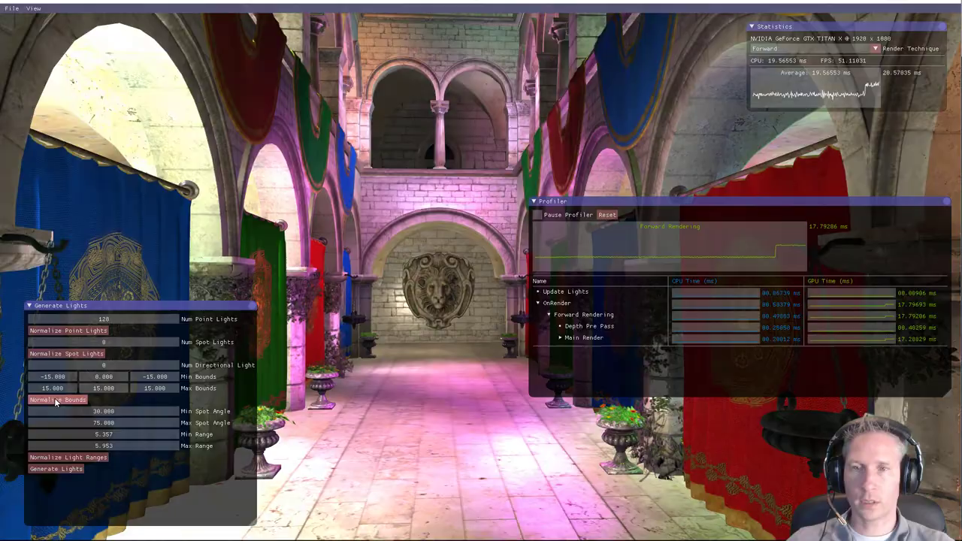
pyautogui.click(55, 469)
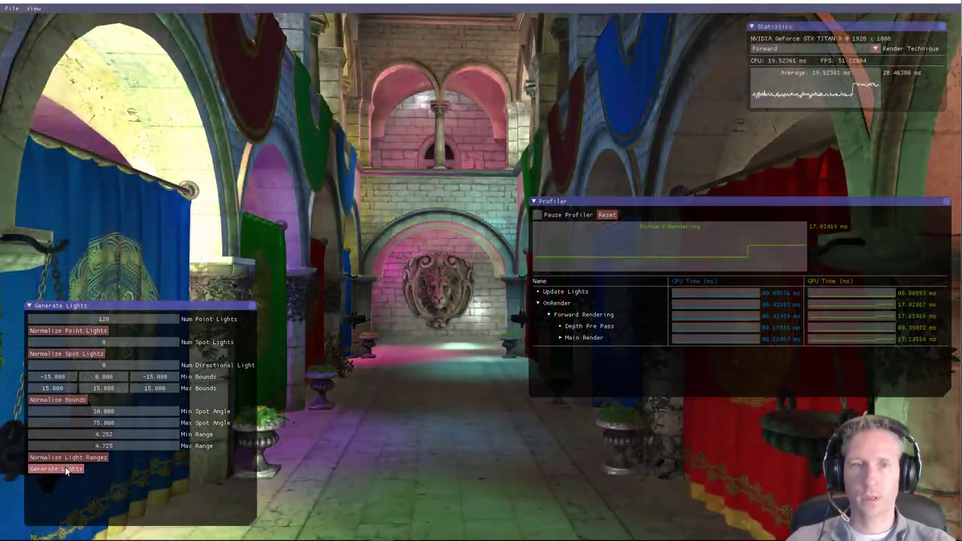
pyautogui.click(55, 469)
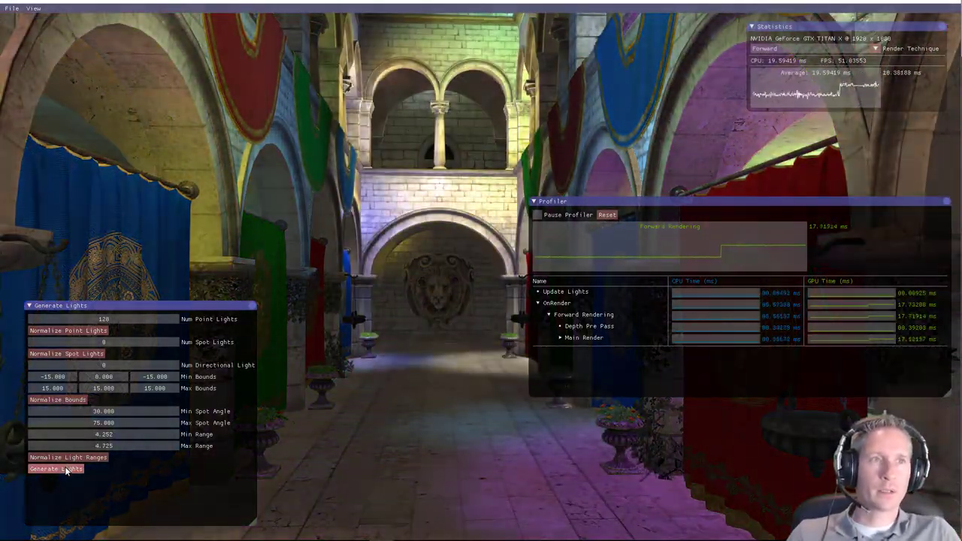
pyautogui.click(54, 469)
pyautogui.write('256')
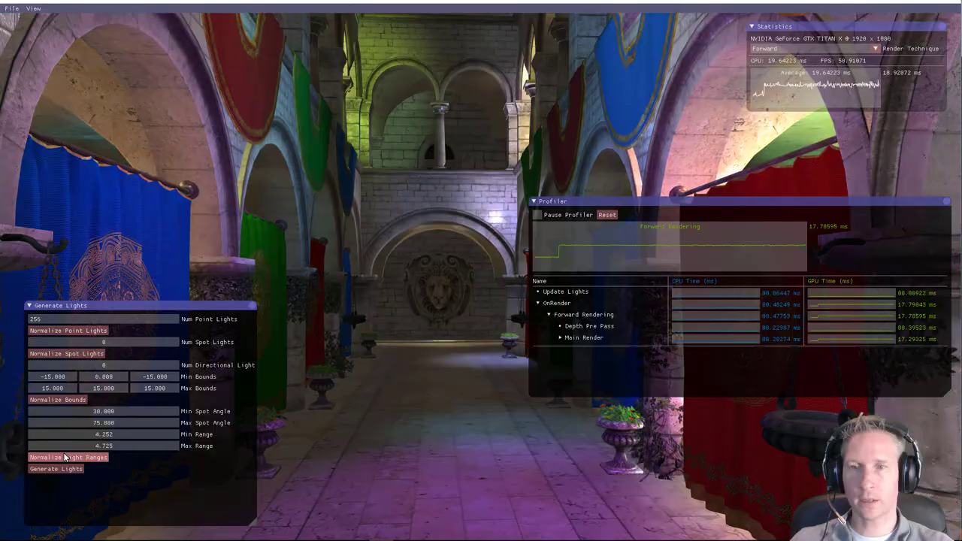
# - Normalize the light ranges, then regenerate the point lights many times for new random colour patterns
pyautogui.click(55, 469)
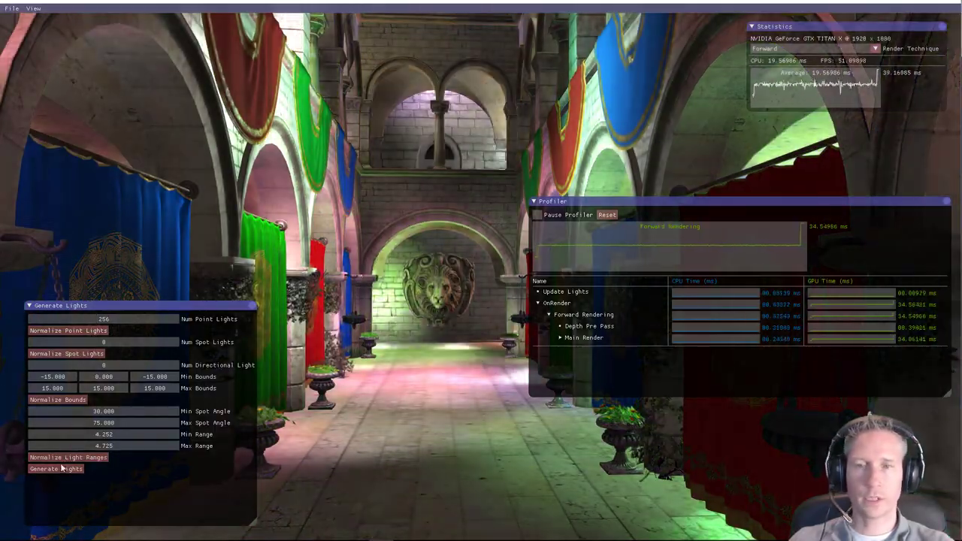
pyautogui.click(54, 469)
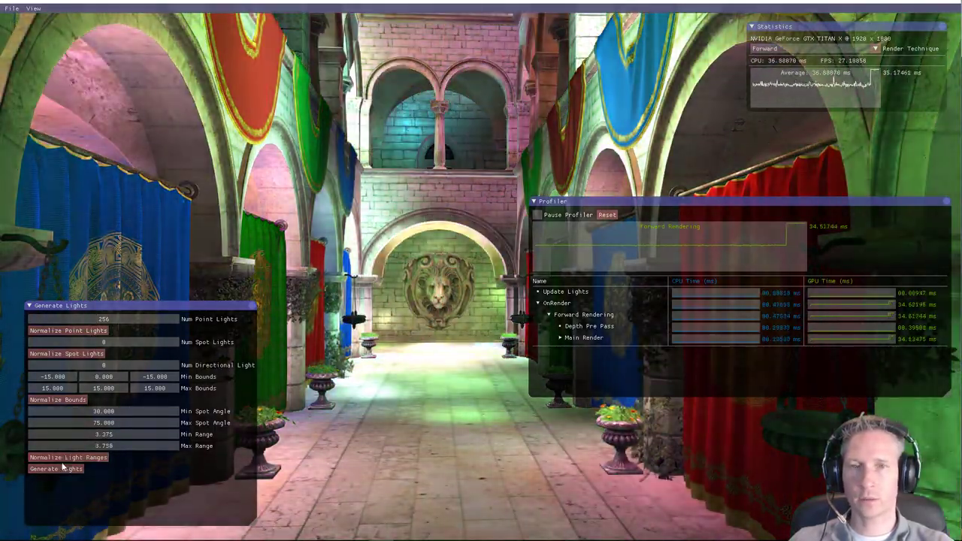
pyautogui.click(55, 469)
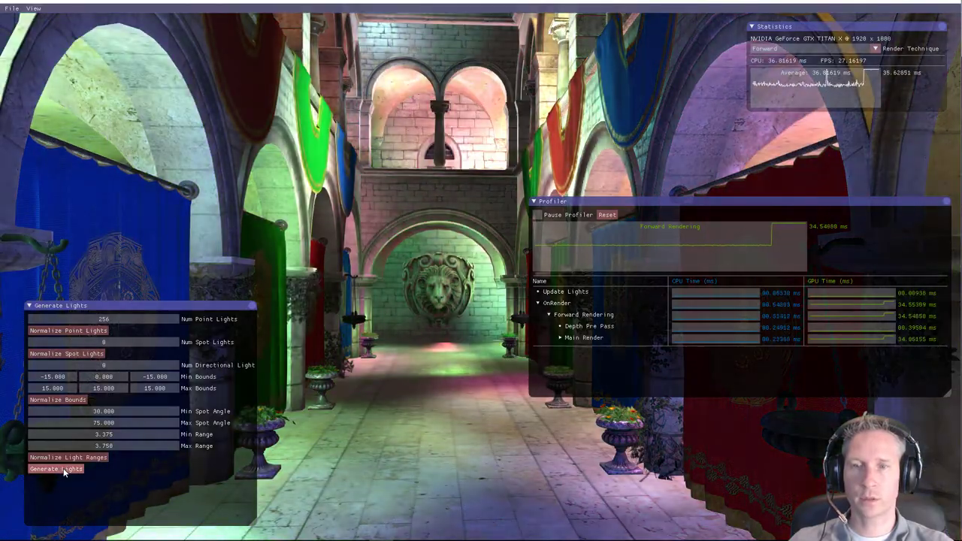
pyautogui.click(56, 469)
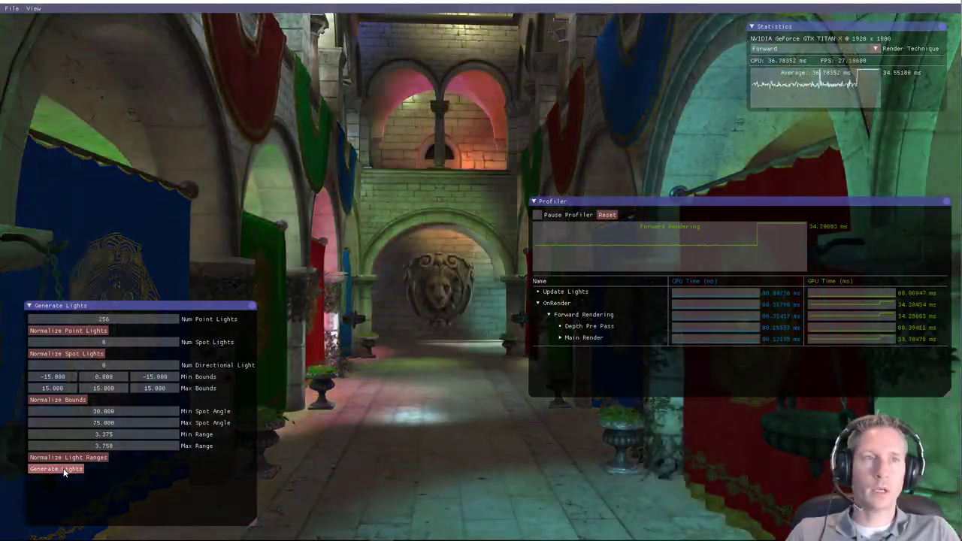
pyautogui.click(54, 469)
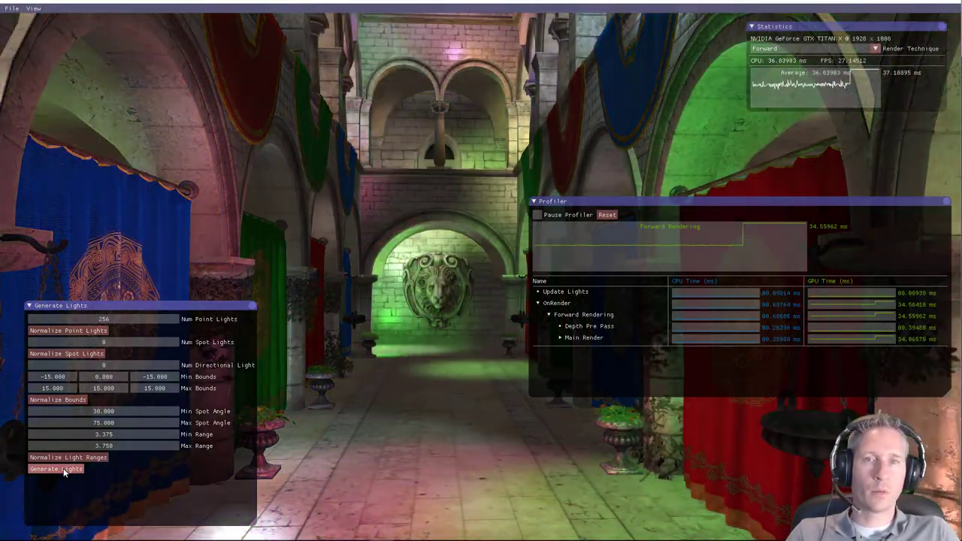
pyautogui.click(54, 469)
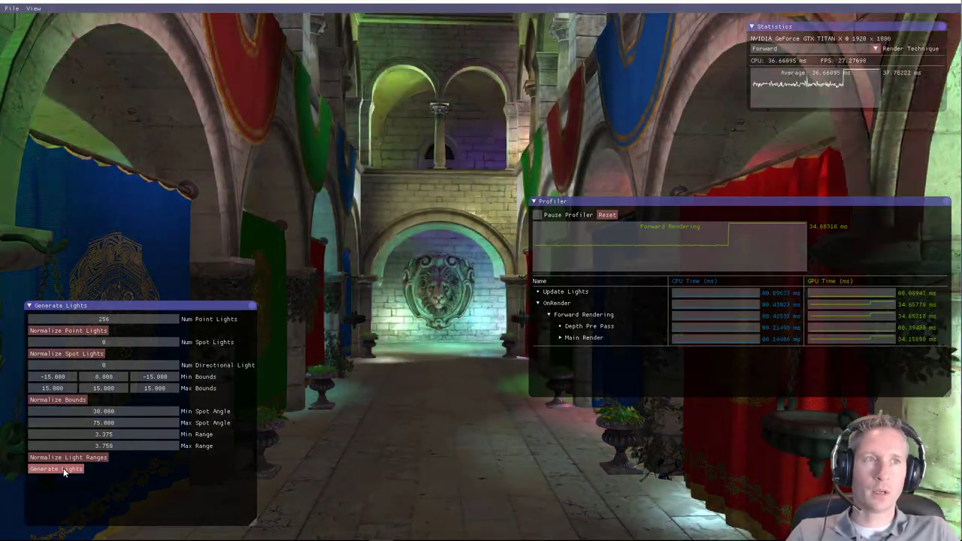
pyautogui.click(56, 468)
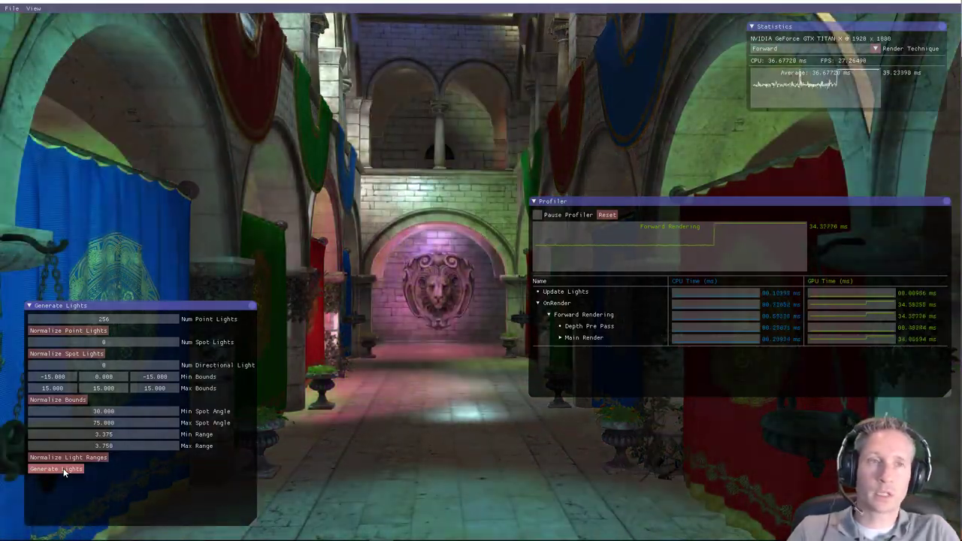
pyautogui.click(56, 469)
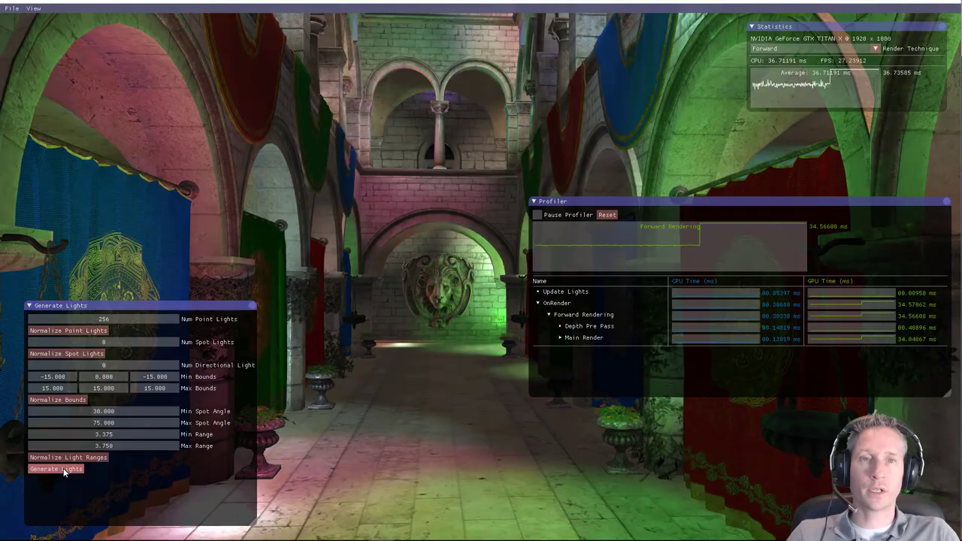
pyautogui.click(56, 468)
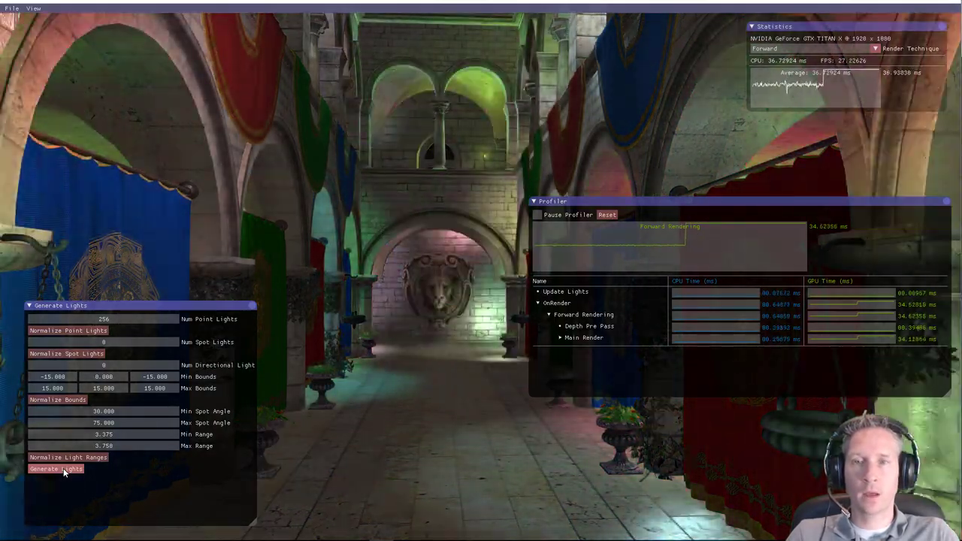
pyautogui.click(56, 468)
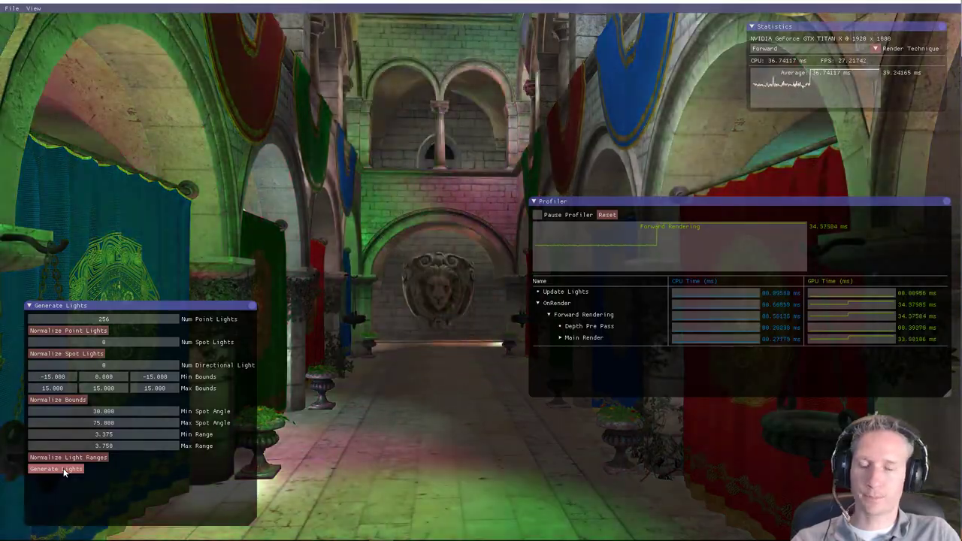
pyautogui.click(56, 469)
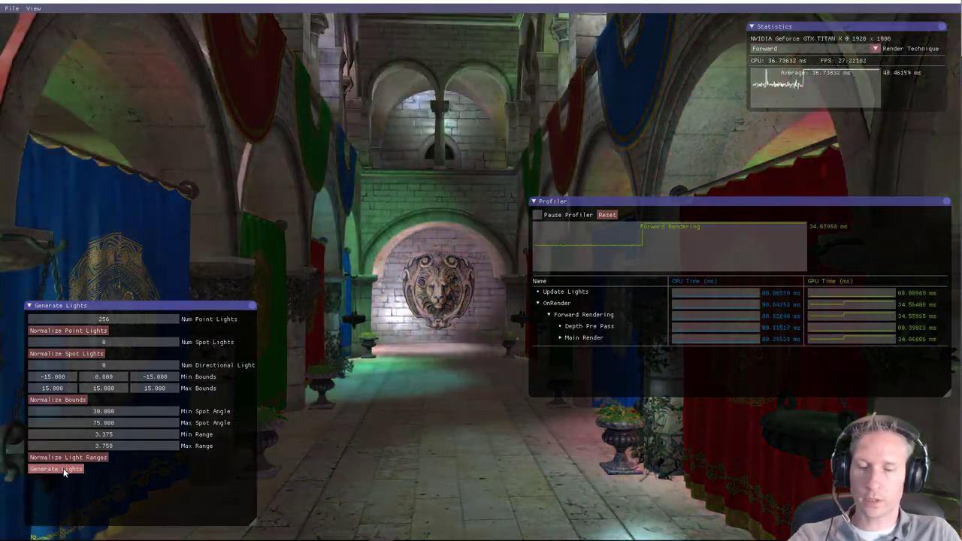
pyautogui.click(54, 469)
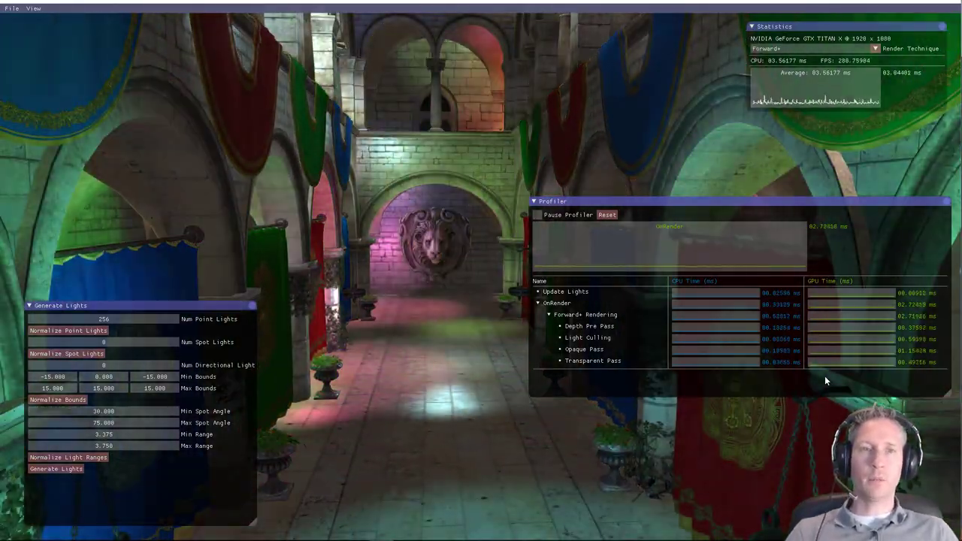
pyautogui.click(54, 469)
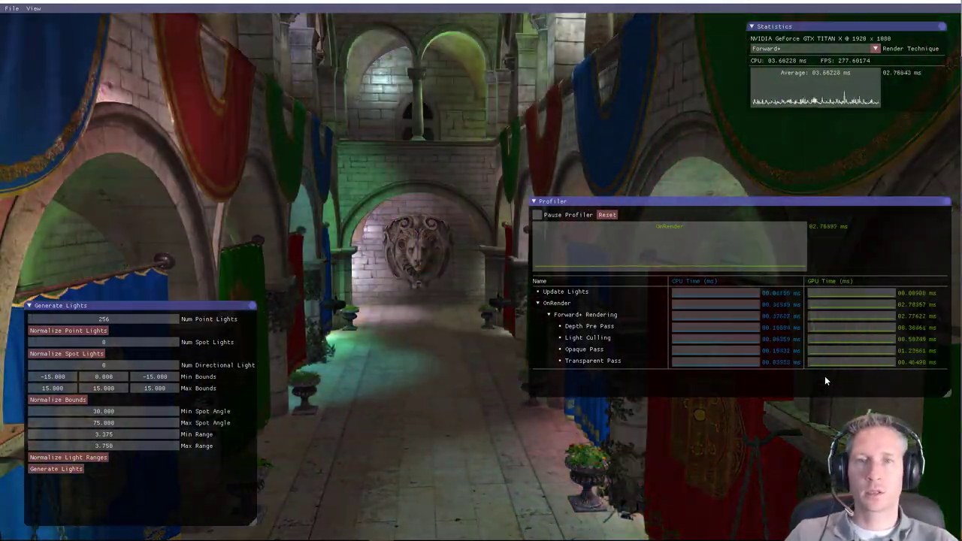
# - Set Num Point Lights to 1000 and regenerate the lights, brightly colouring the Sponza hallway
pyautogui.click(102, 319)
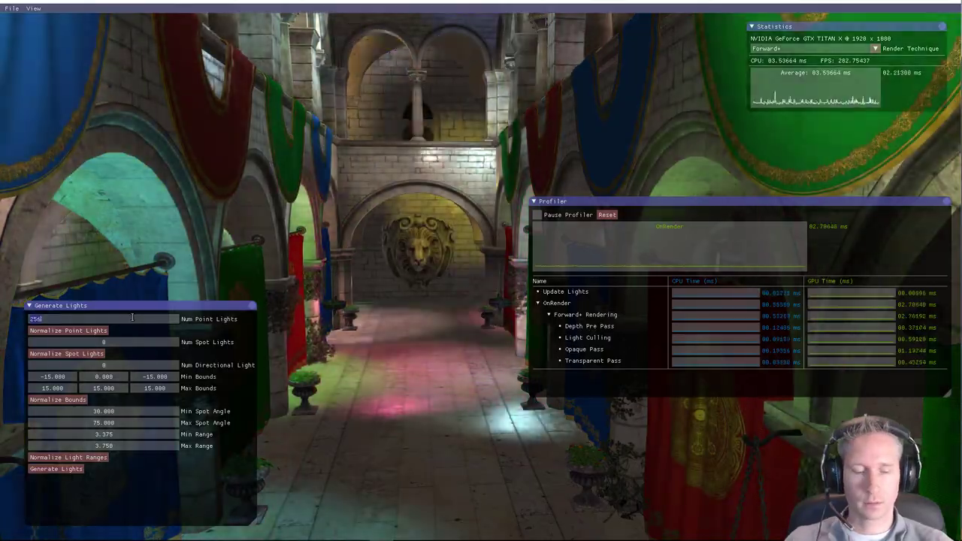
pyautogui.write('1000')
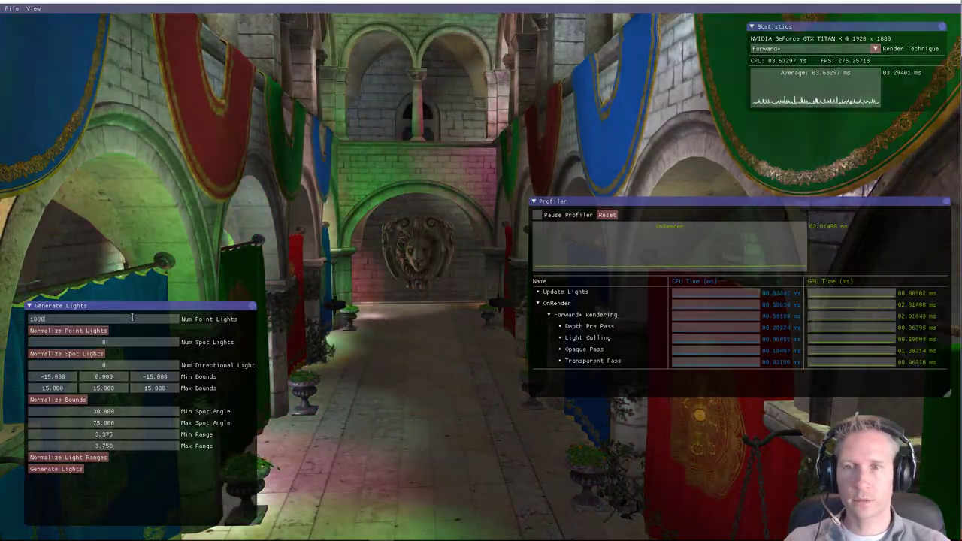
pyautogui.click(56, 468)
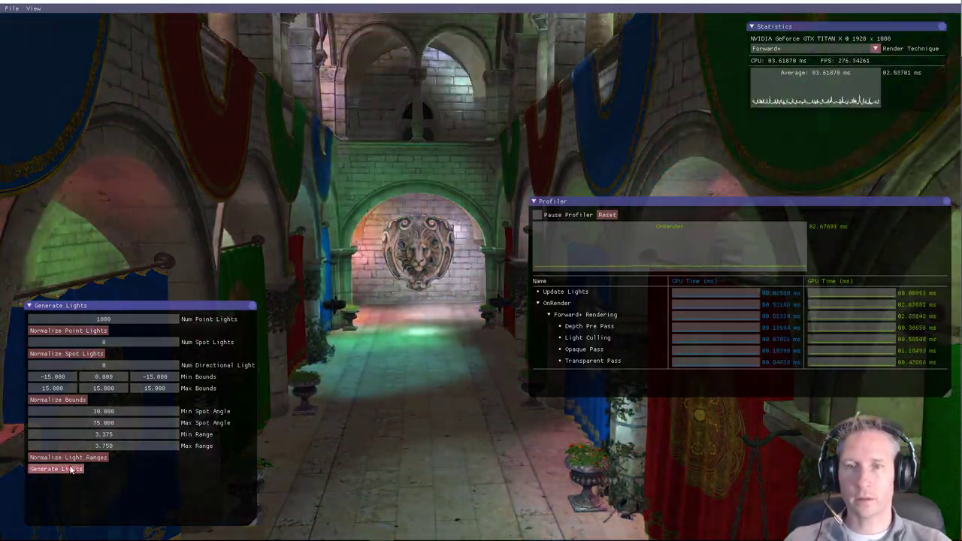
pyautogui.click(55, 469)
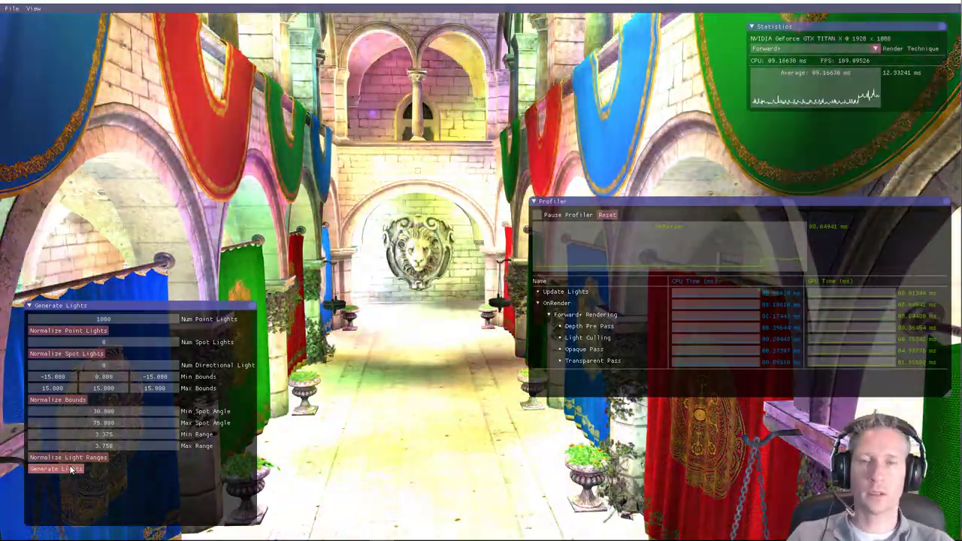
pyautogui.click(54, 469)
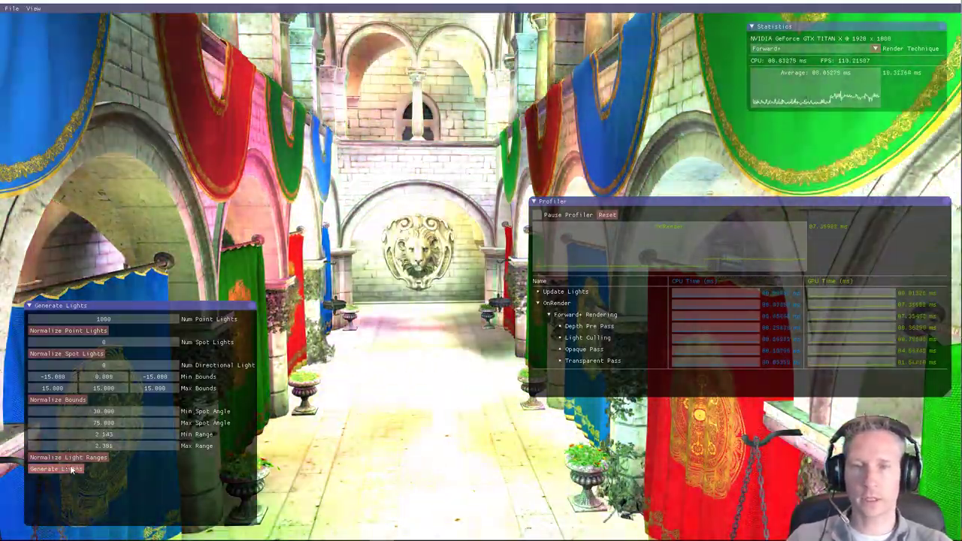
pyautogui.click(57, 469)
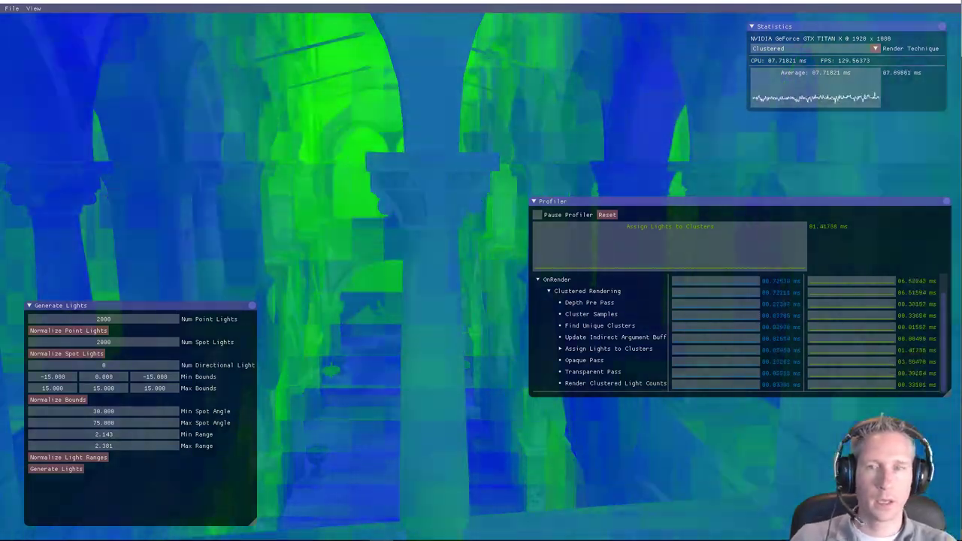
# - Set the point and spot lights to 4000 each, generate them and normalize the light ranges
pyautogui.click(102, 319)
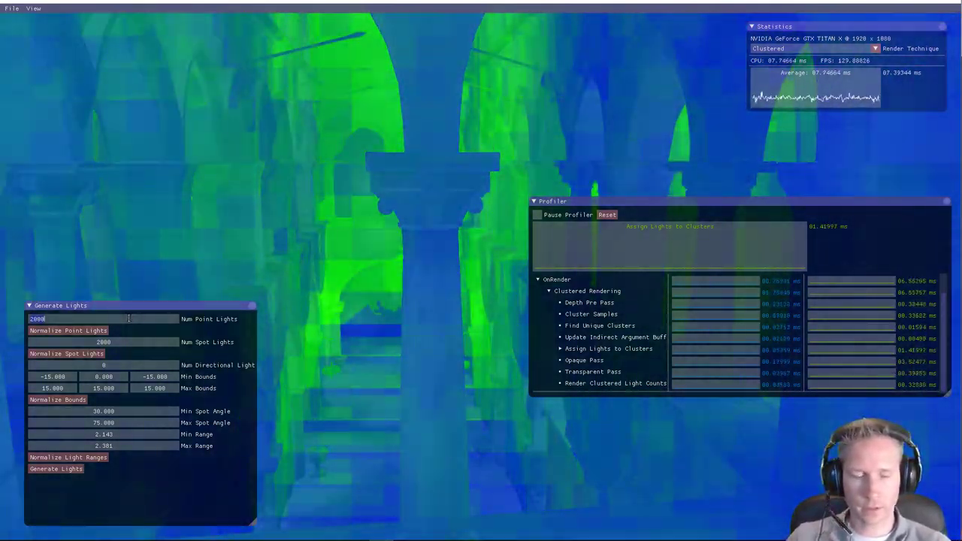
pyautogui.write('4')
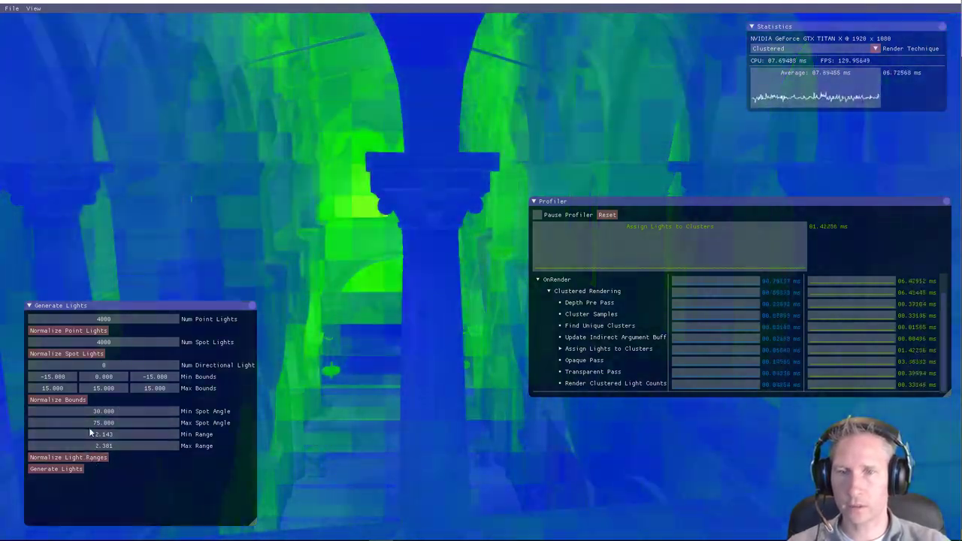
pyautogui.click(67, 457)
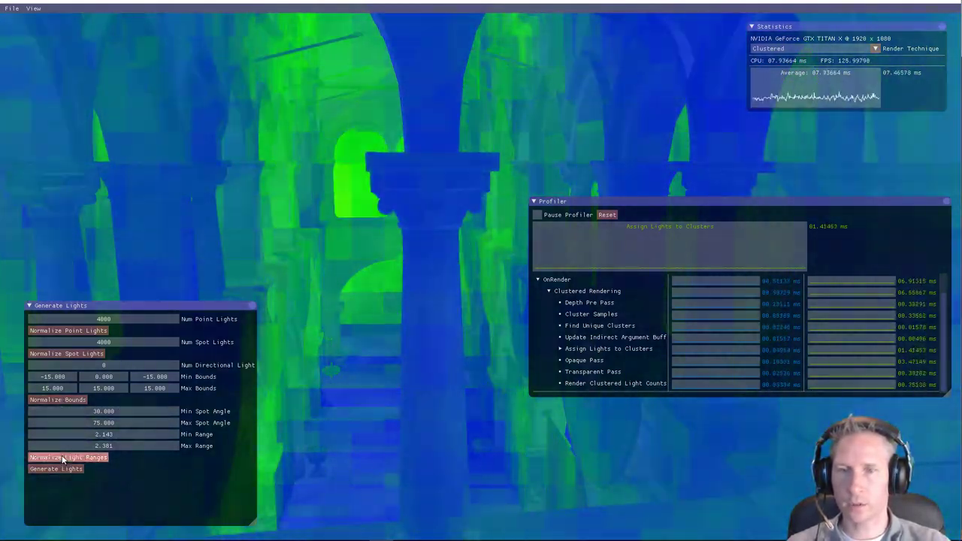
pyautogui.click(55, 469)
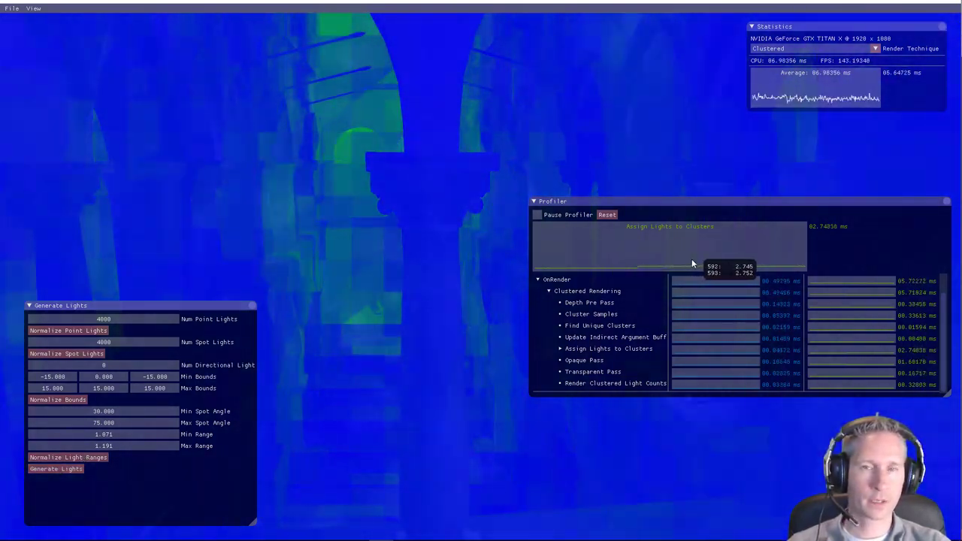
pyautogui.click(102, 318)
pyautogui.write('5')
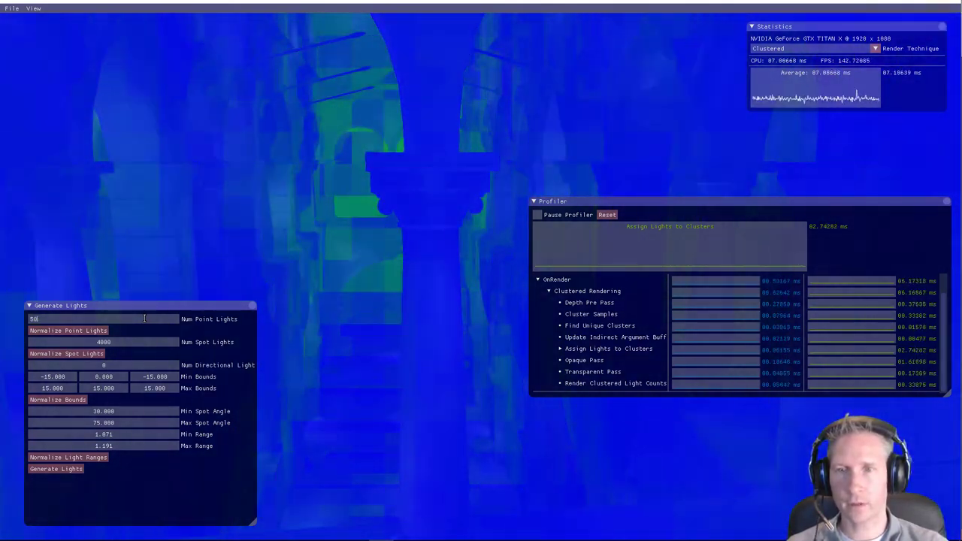
# - Enter 50000 point lights and generate them across the normalized scene bounds
pyautogui.write('0000')
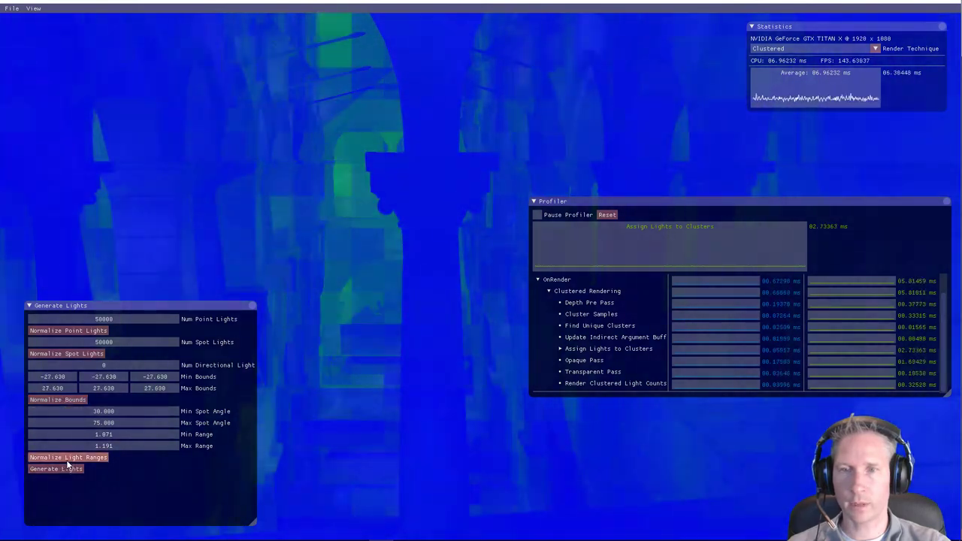
pyautogui.click(56, 469)
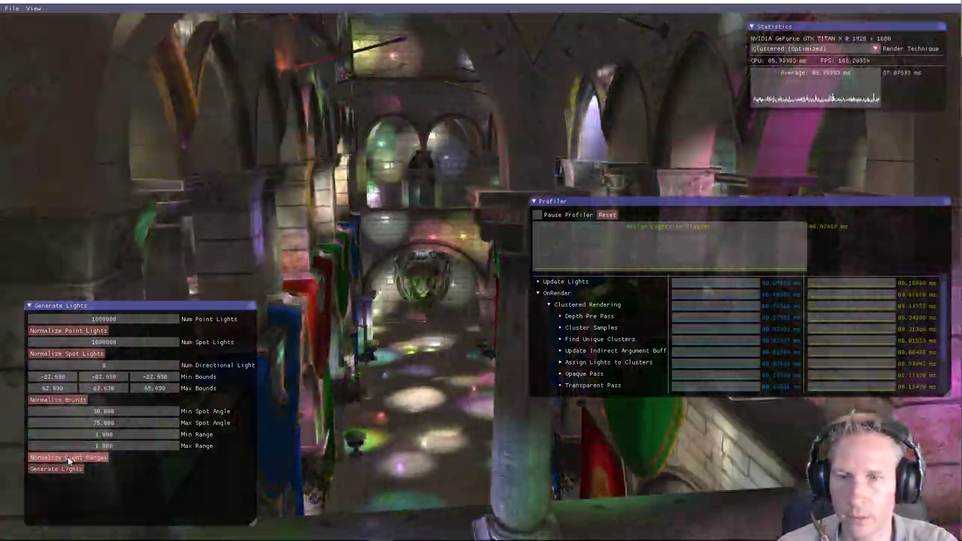
# - Normalize light ranges for the million-scale count and generate the new light set
pyautogui.click(57, 469)
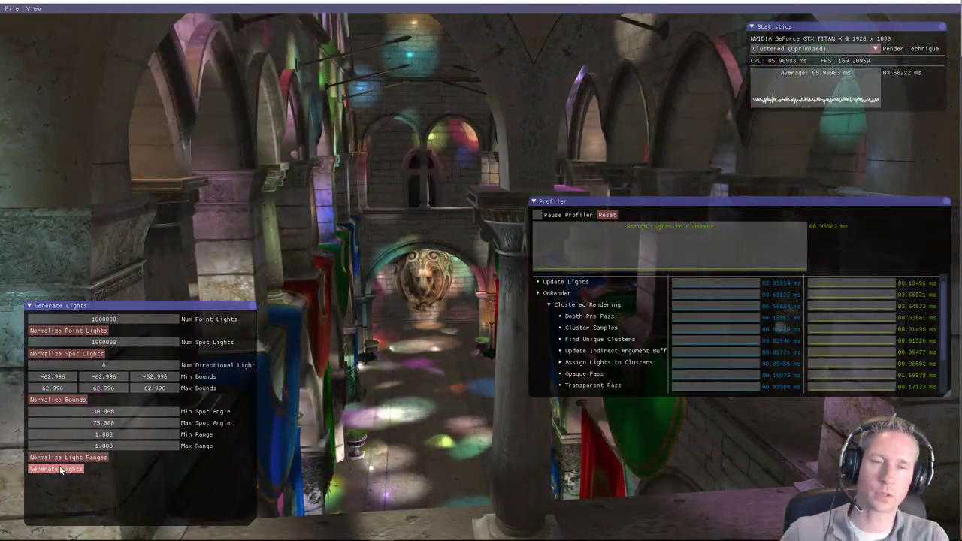
pyautogui.click(54, 468)
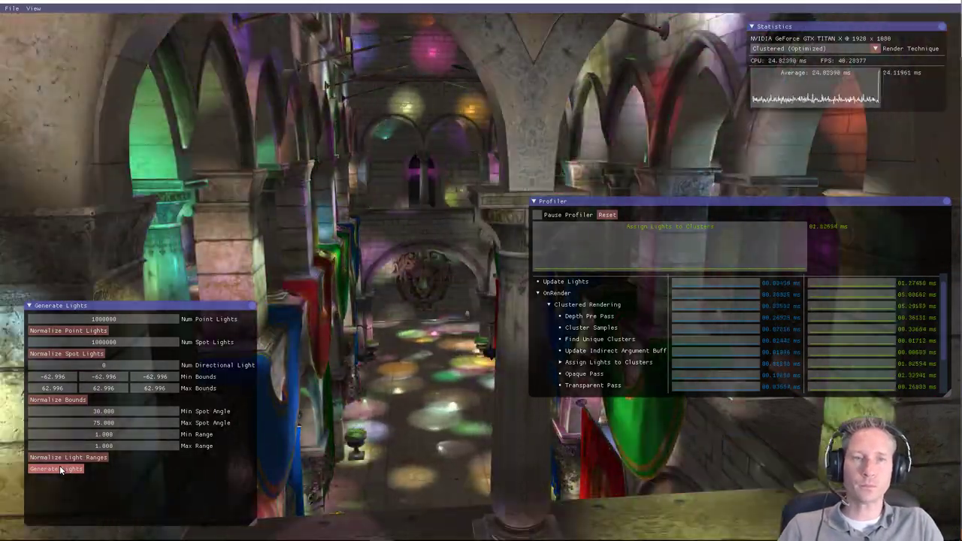